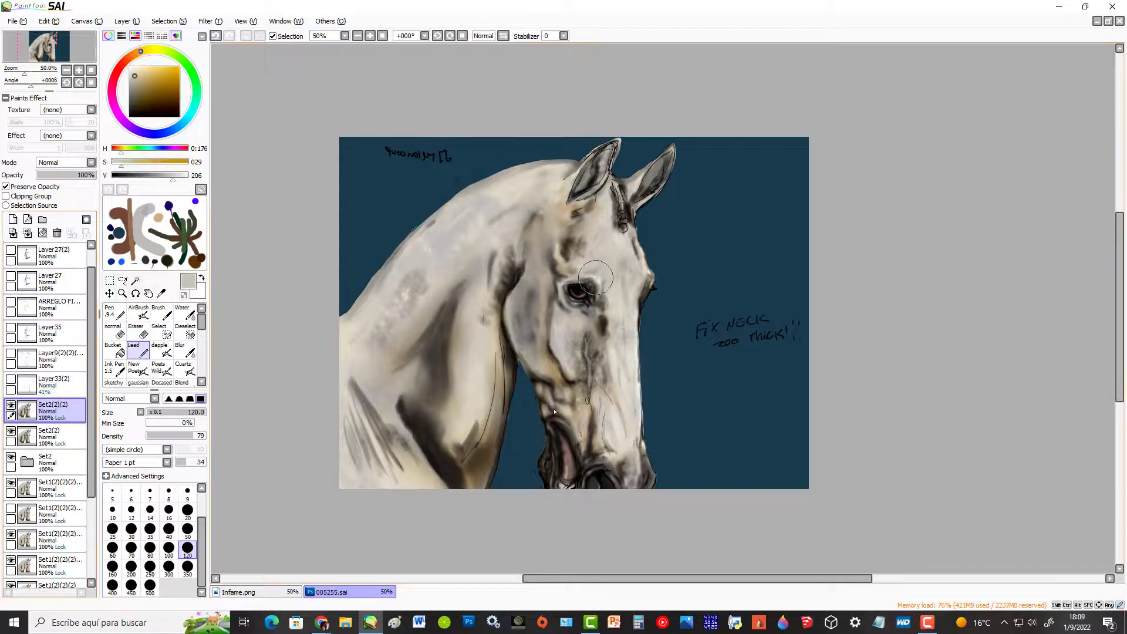
Step: Select the Blend brush at size 20 to smooth the eye, cheek and neck shading
left_click(181, 371)
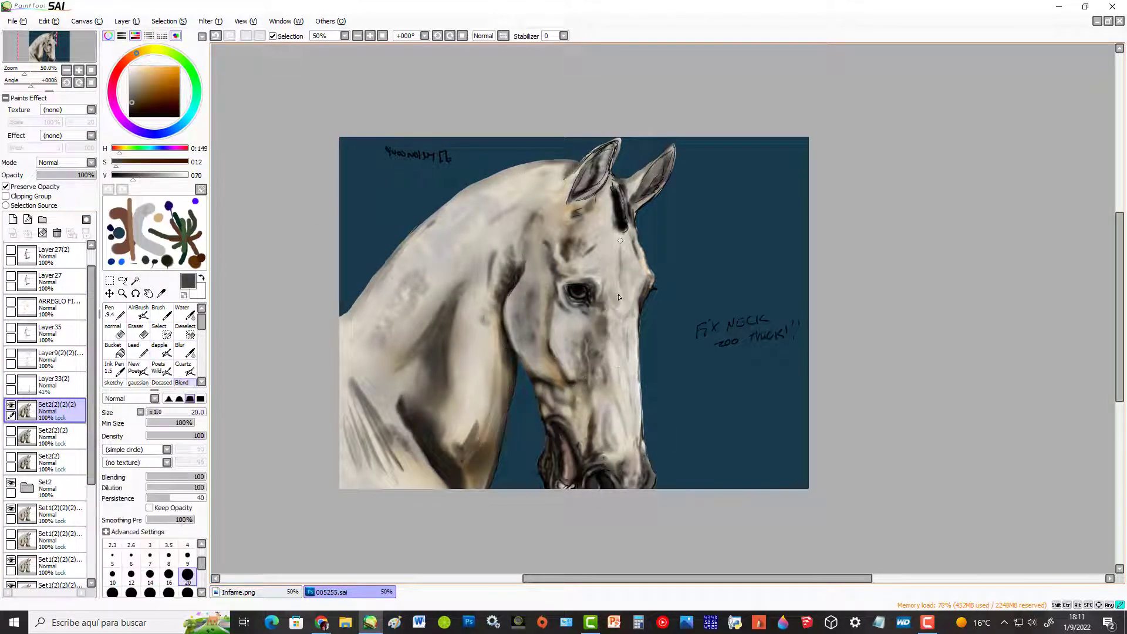